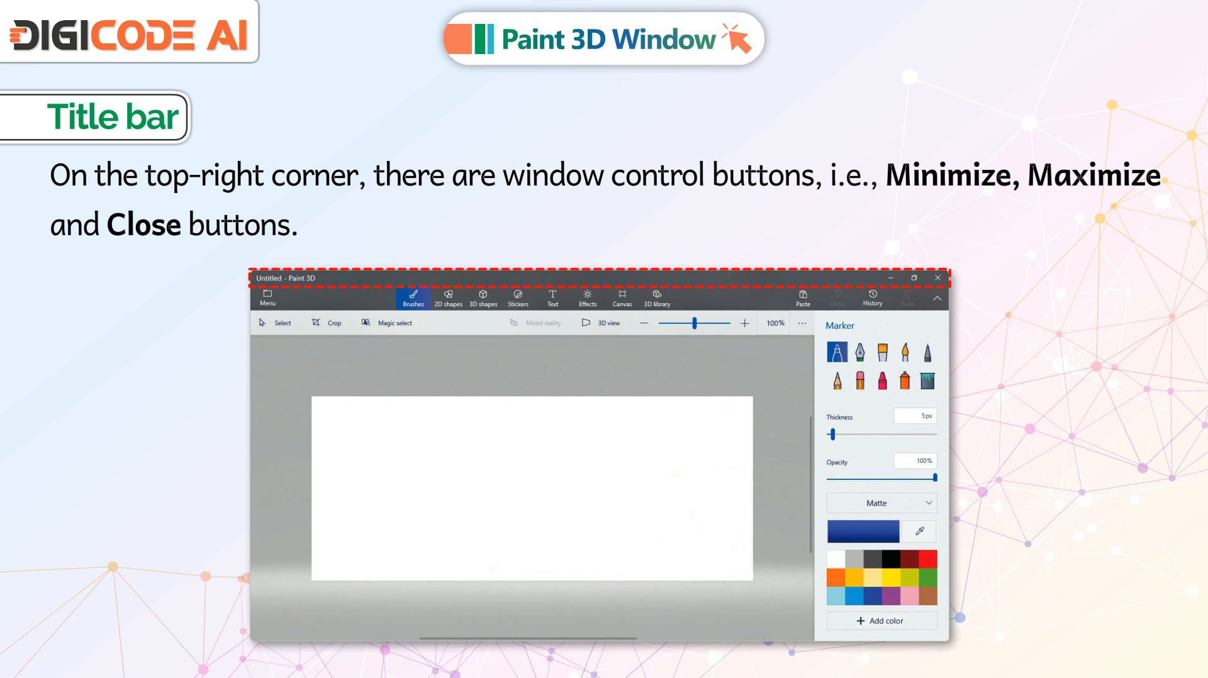
- Advance to the 'Title bar' slide showing the Minimize, Maximize and Close buttons
click(267, 297)
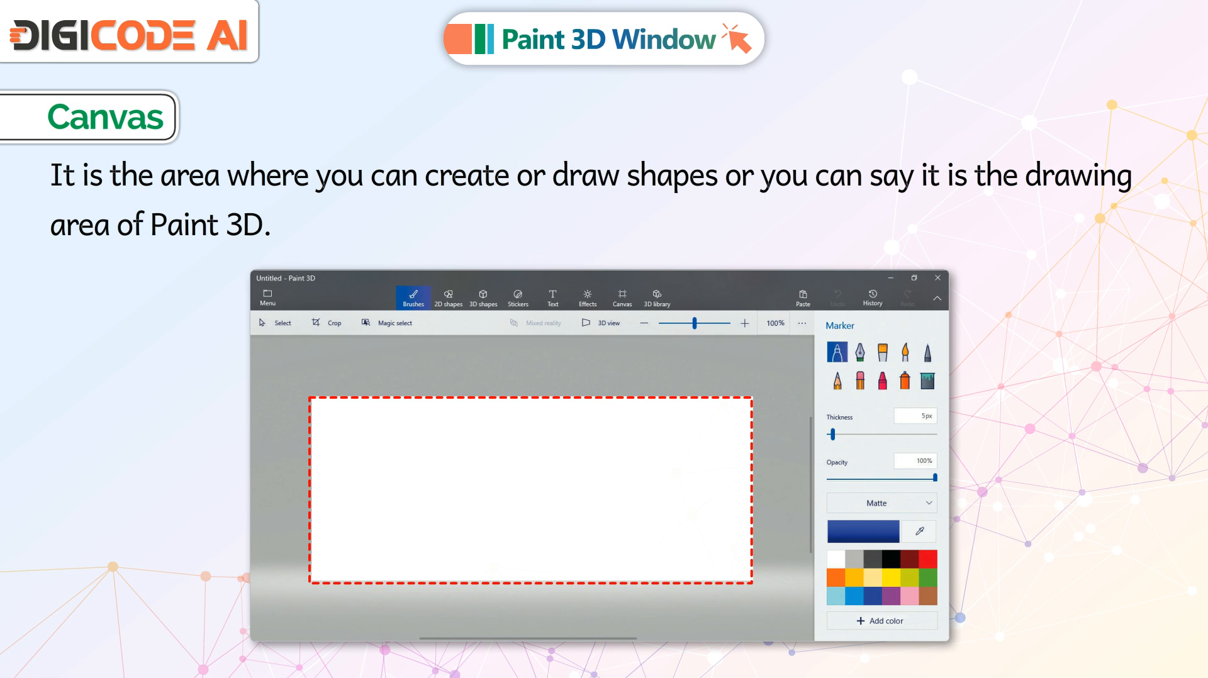
- Advance to the 'Canvas' slide highlighting the white drawing area
click(413, 297)
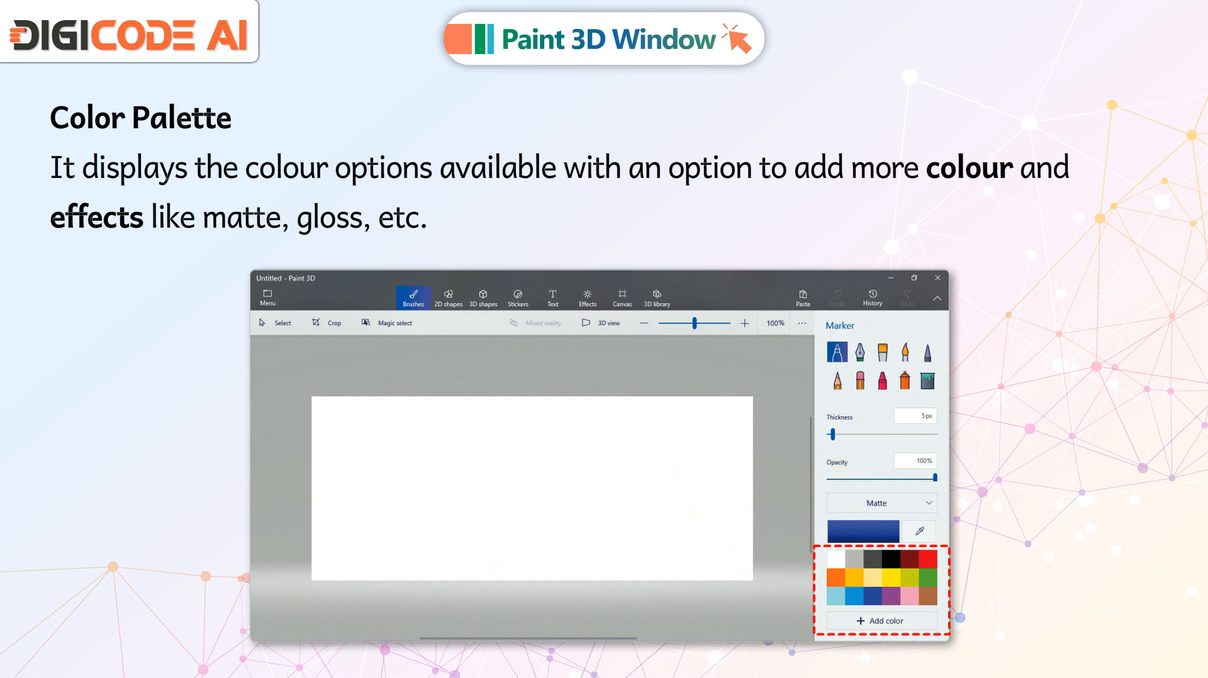
- Advance through the 'Color Palette' and '2D Shapes Tool' slides to reach '3D Shapes Tool'
click(447, 292)
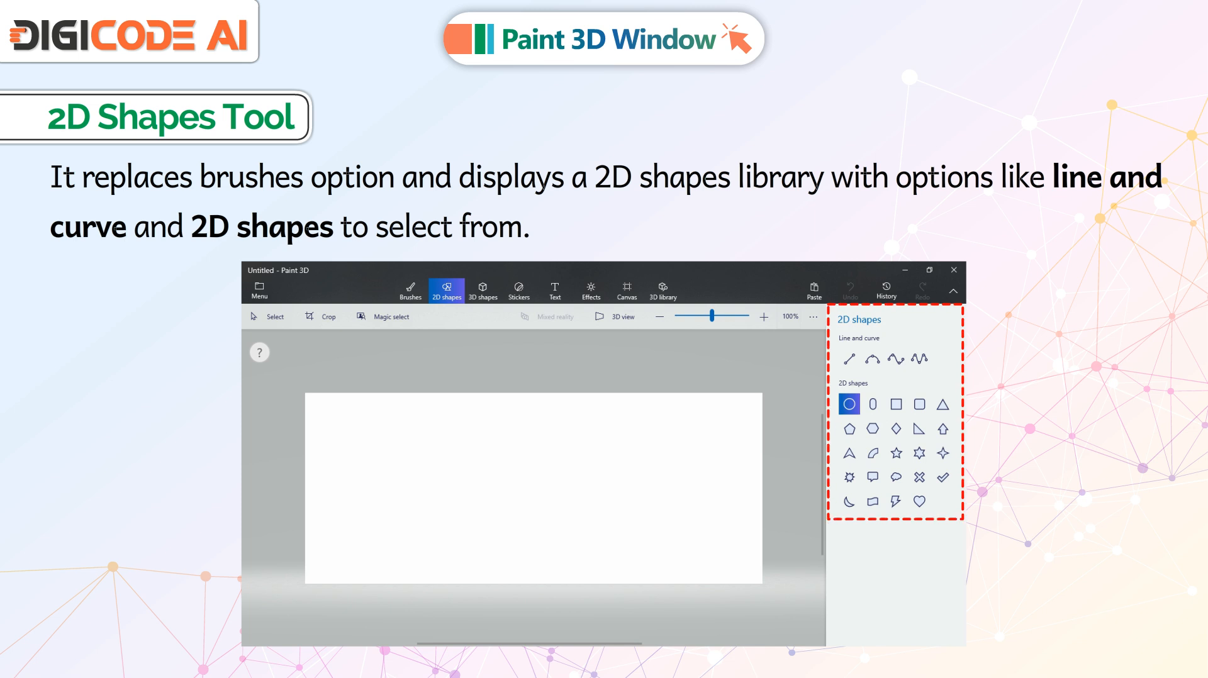
click(482, 291)
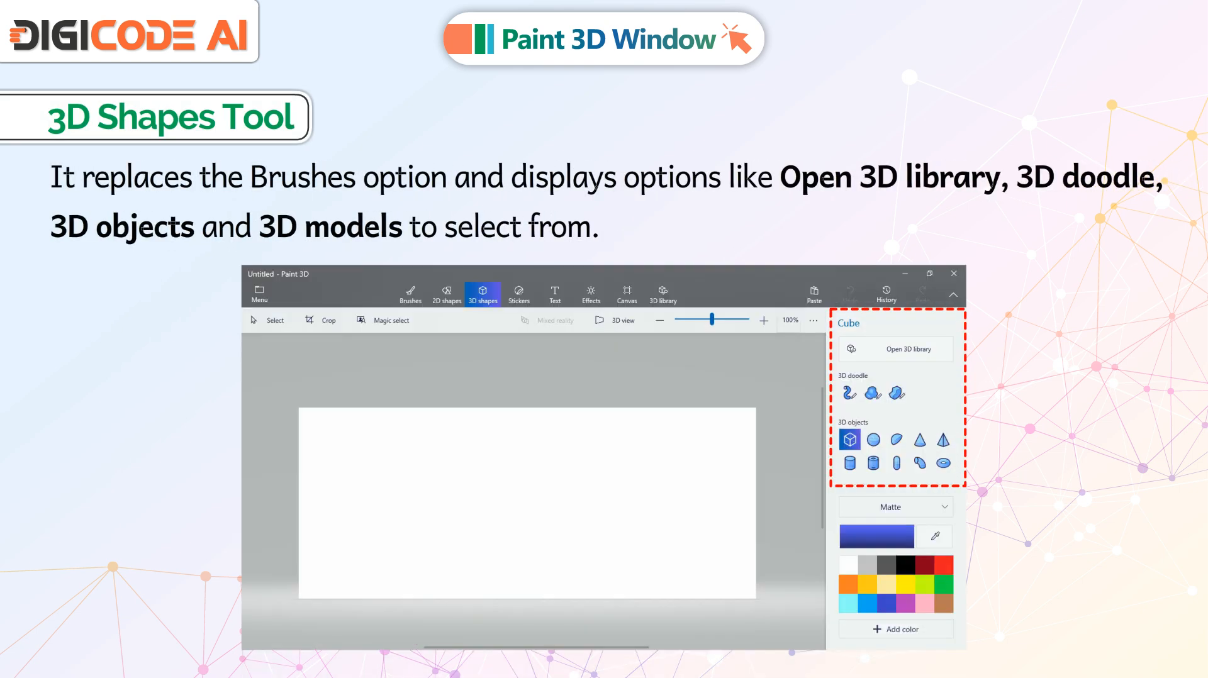